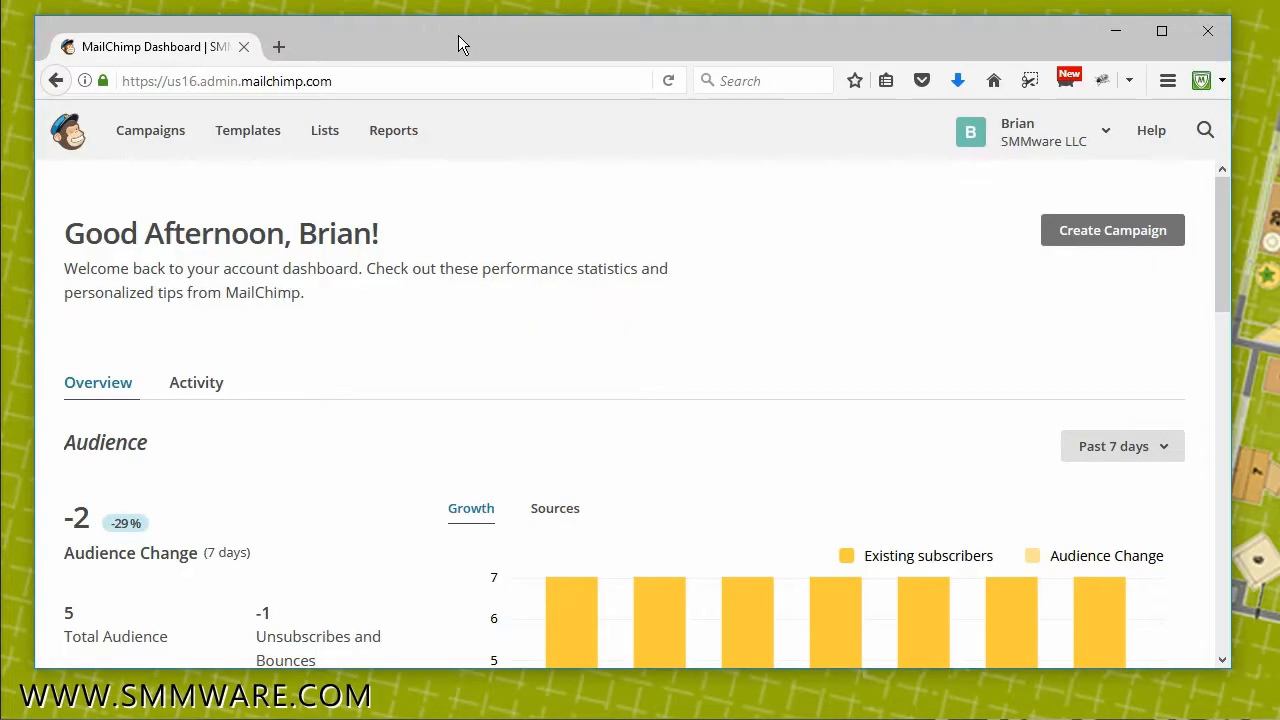
{"action": "mouse_move", "coordinate": [528, 36]}
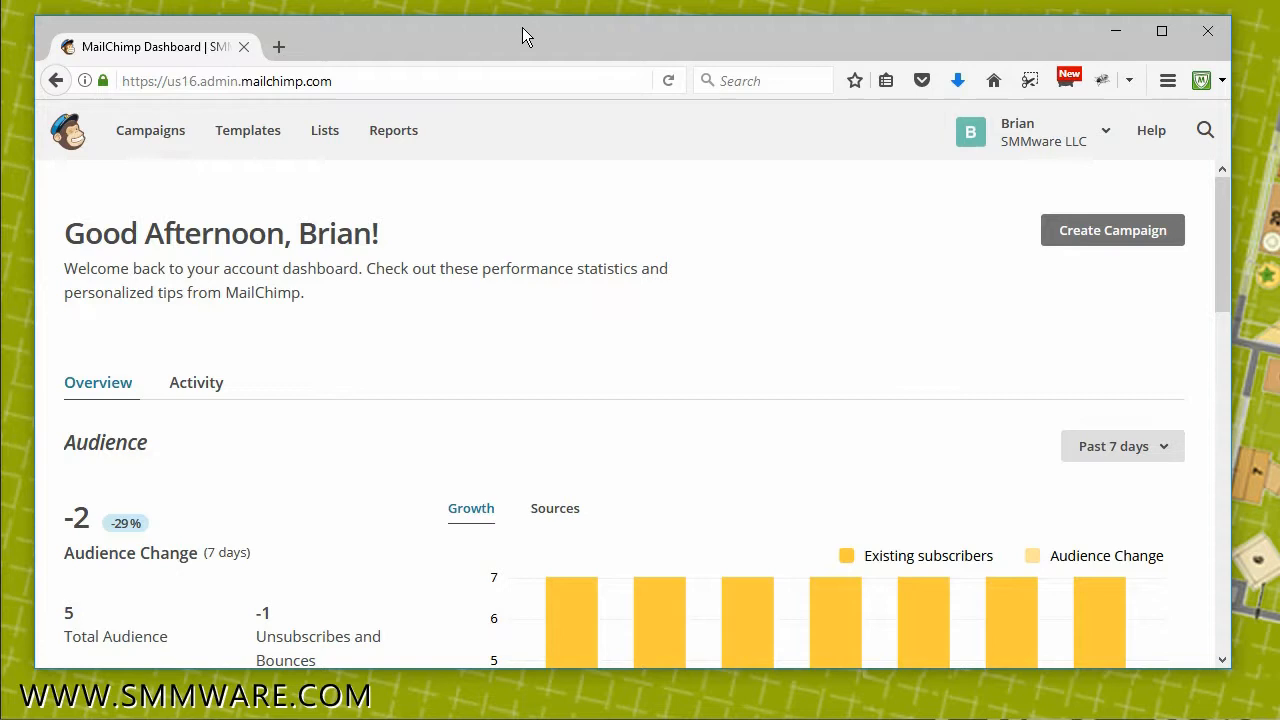
{"action": "mouse_move", "coordinate": [1016, 130]}
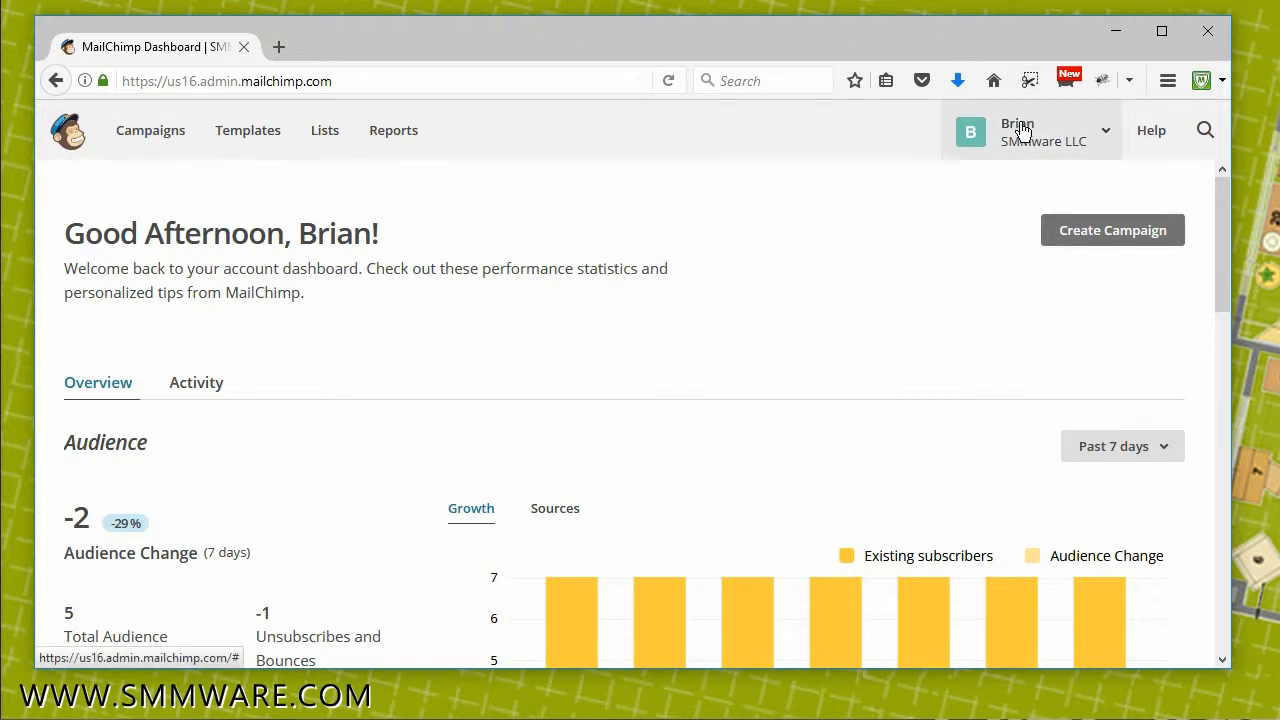
- Go to the account Profile page from the account menu at top right
{"action": "left_click", "coordinate": [1040, 132]}
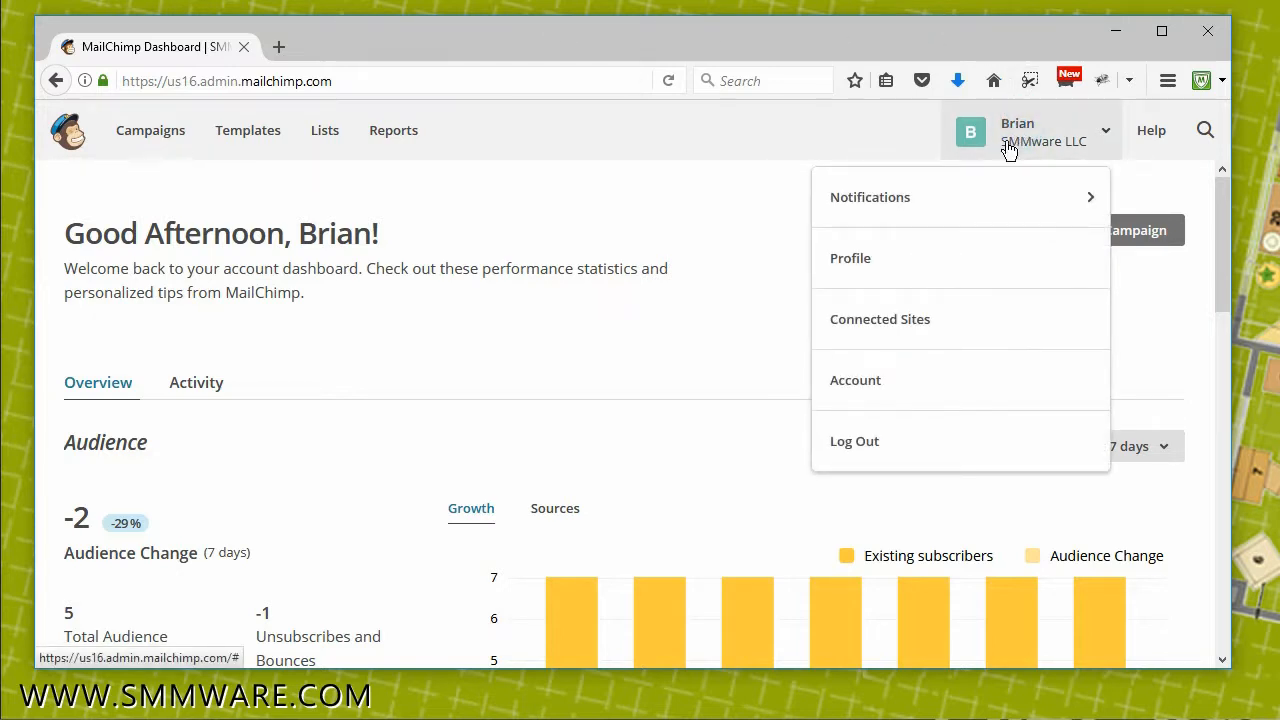
{"action": "left_click", "coordinate": [850, 258]}
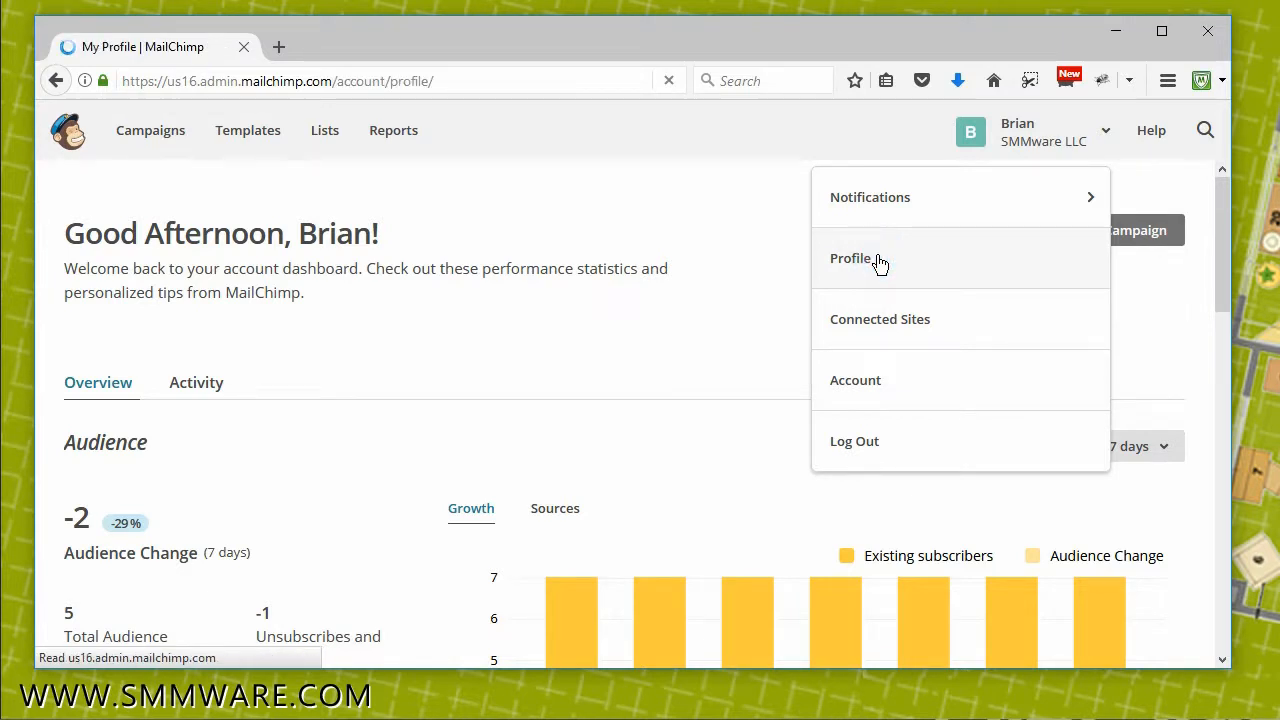
- Reach the account's API keys page through the profile's Extras menu
{"action": "left_click", "coordinate": [852, 258]}
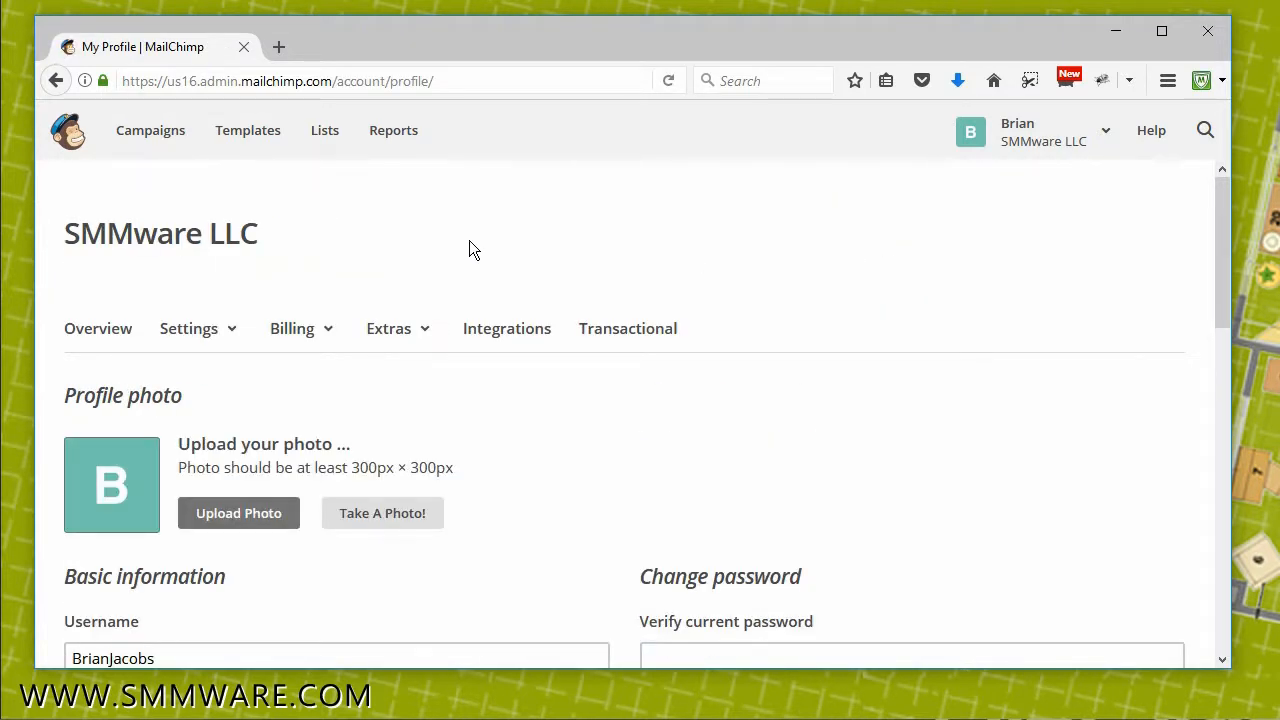
{"action": "mouse_move", "coordinate": [400, 336]}
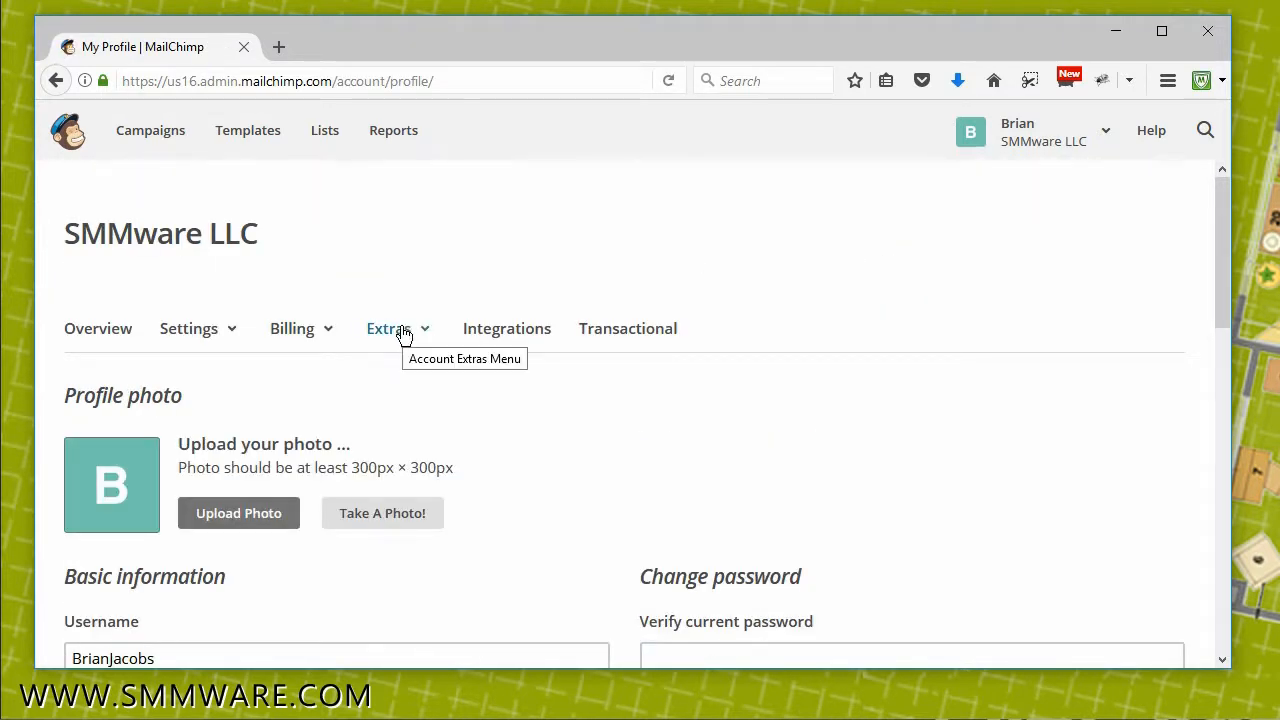
{"action": "left_click", "coordinate": [388, 328]}
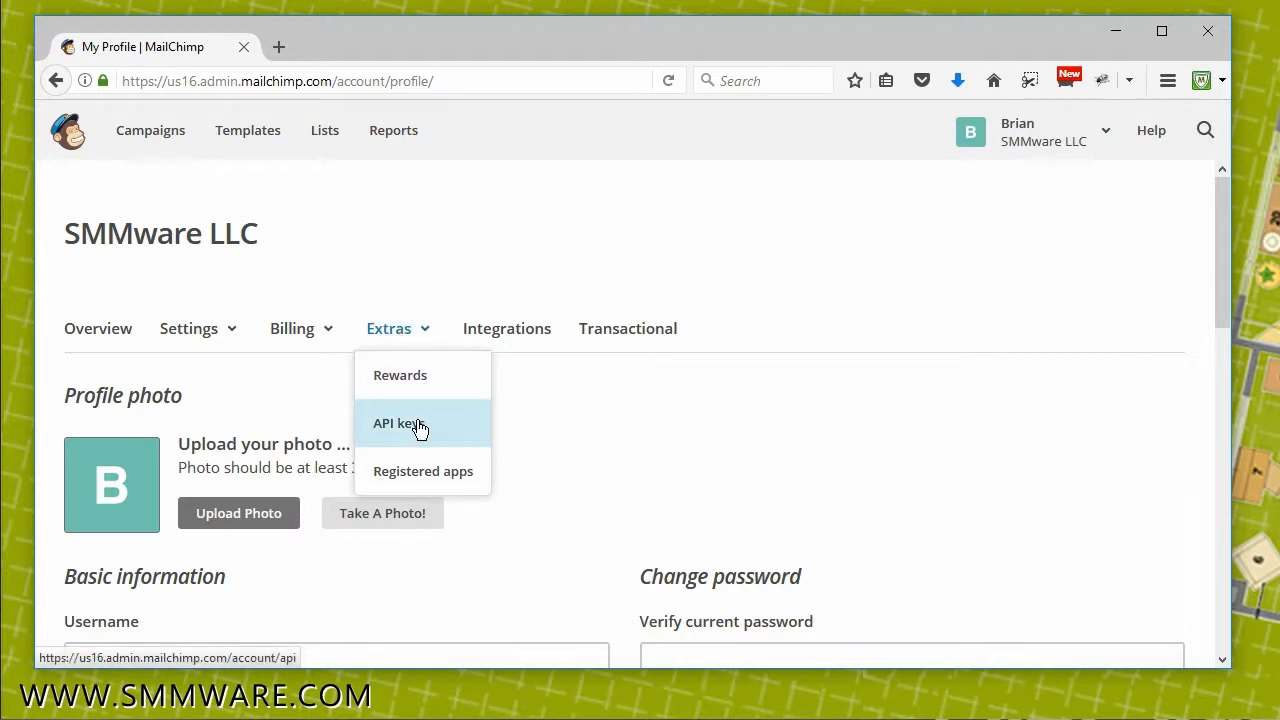
{"action": "left_click", "coordinate": [398, 424]}
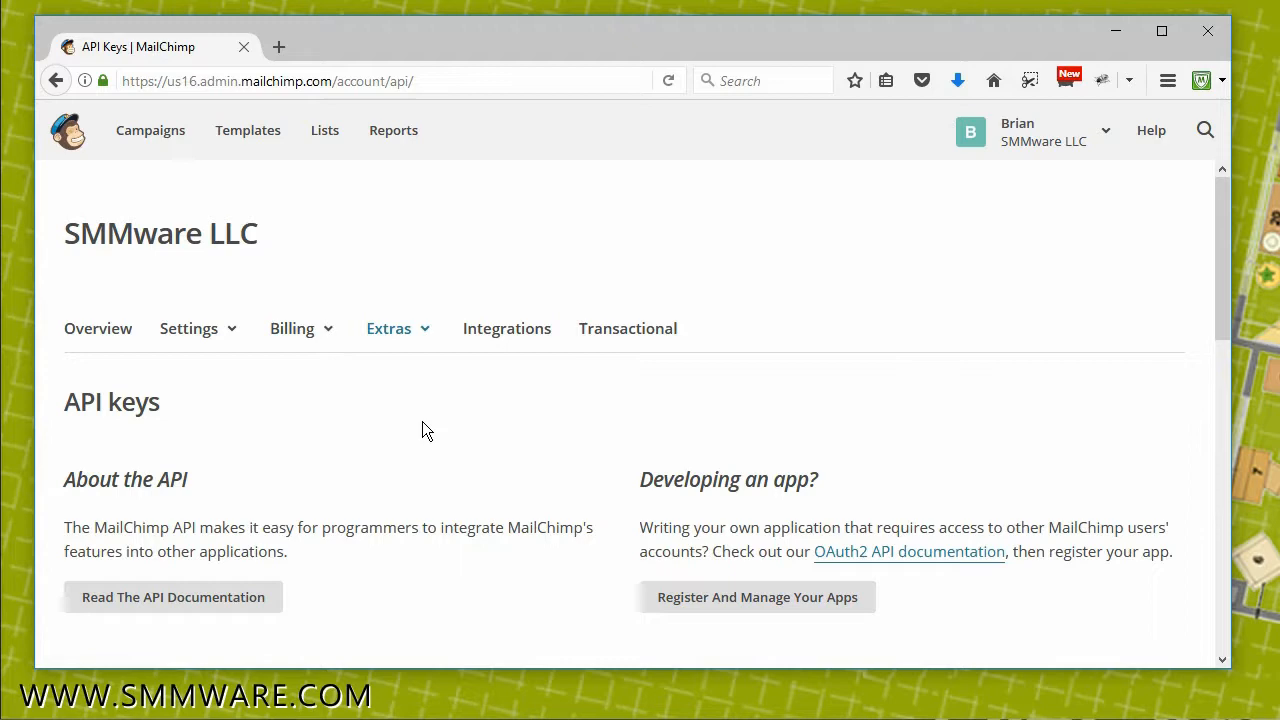
- Generate a new active API key (Sep 08, 2017) and select its key text for copying
{"action": "scroll", "scroll_direction": "down", "scroll_amount": 3}
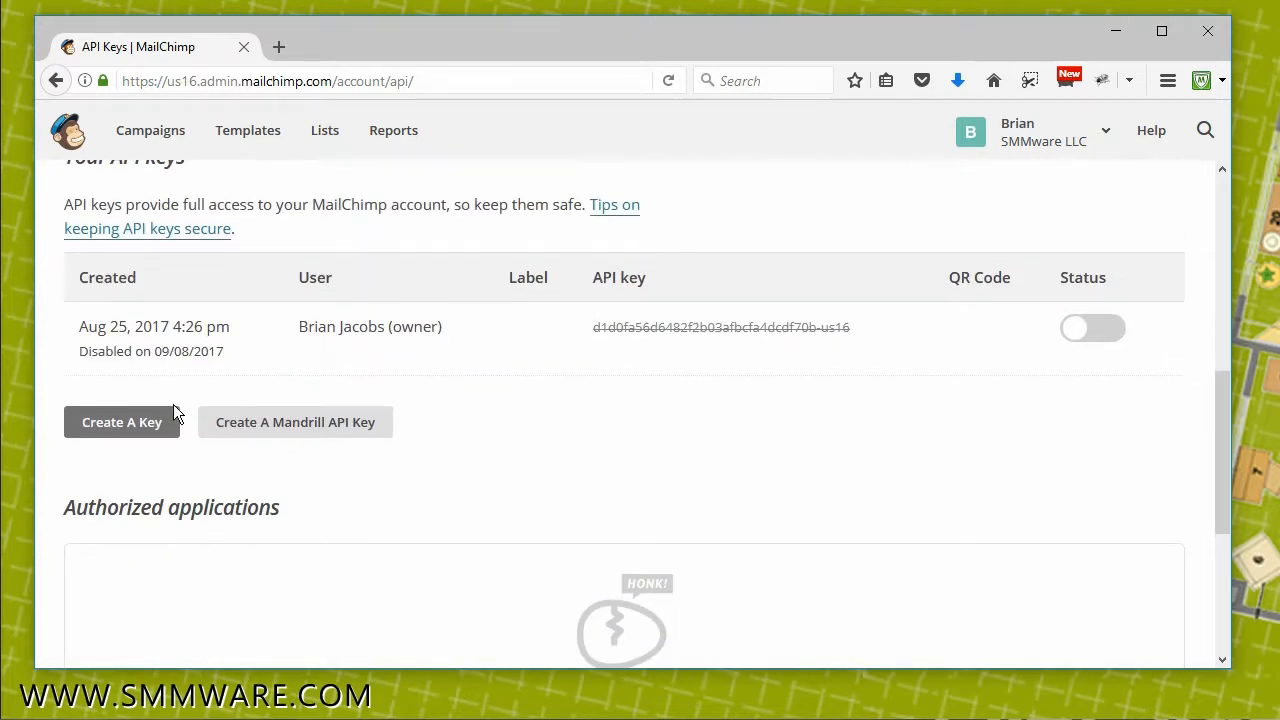
{"action": "left_click", "coordinate": [120, 420]}
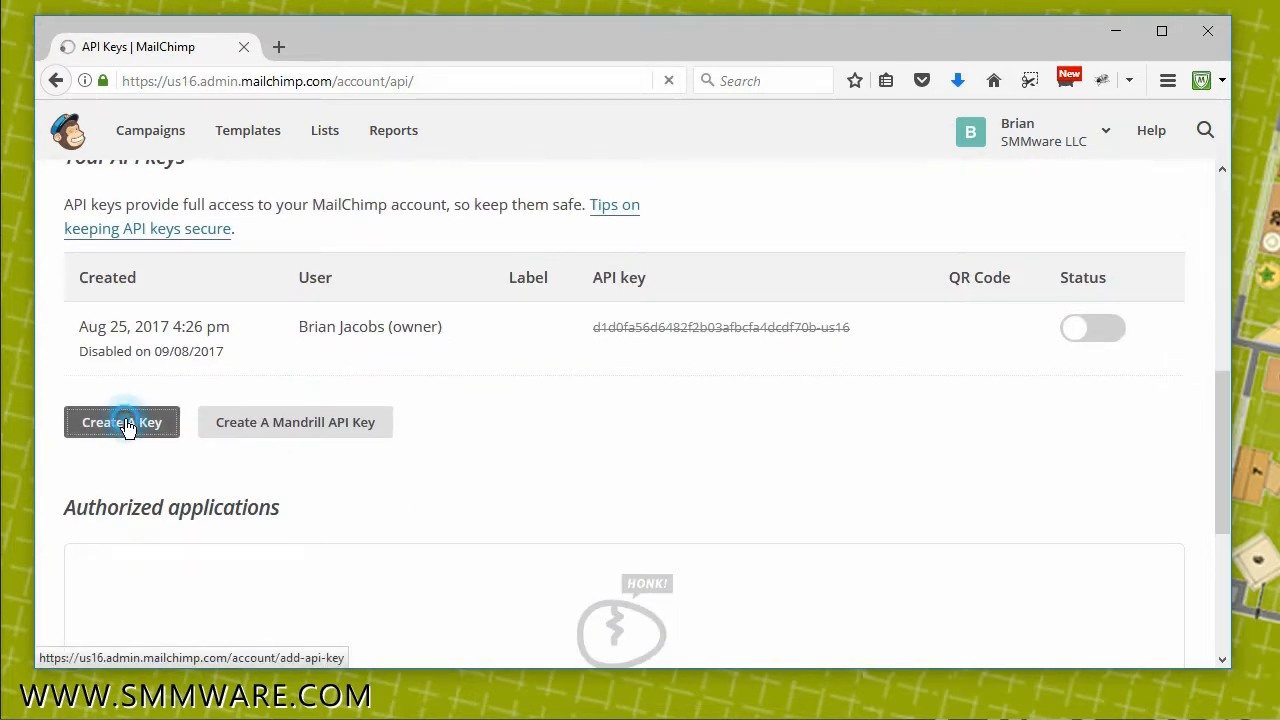
{"action": "left_click", "coordinate": [120, 420]}
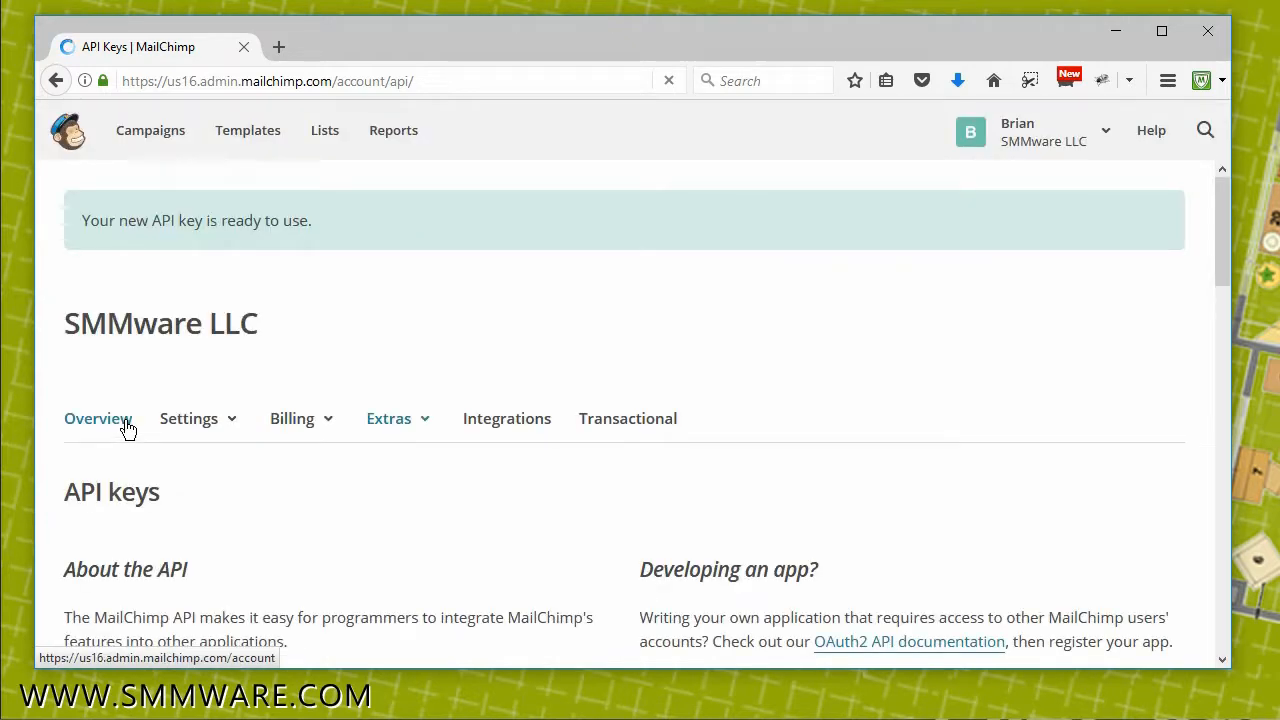
{"action": "scroll", "scroll_direction": "down", "scroll_amount": 3}
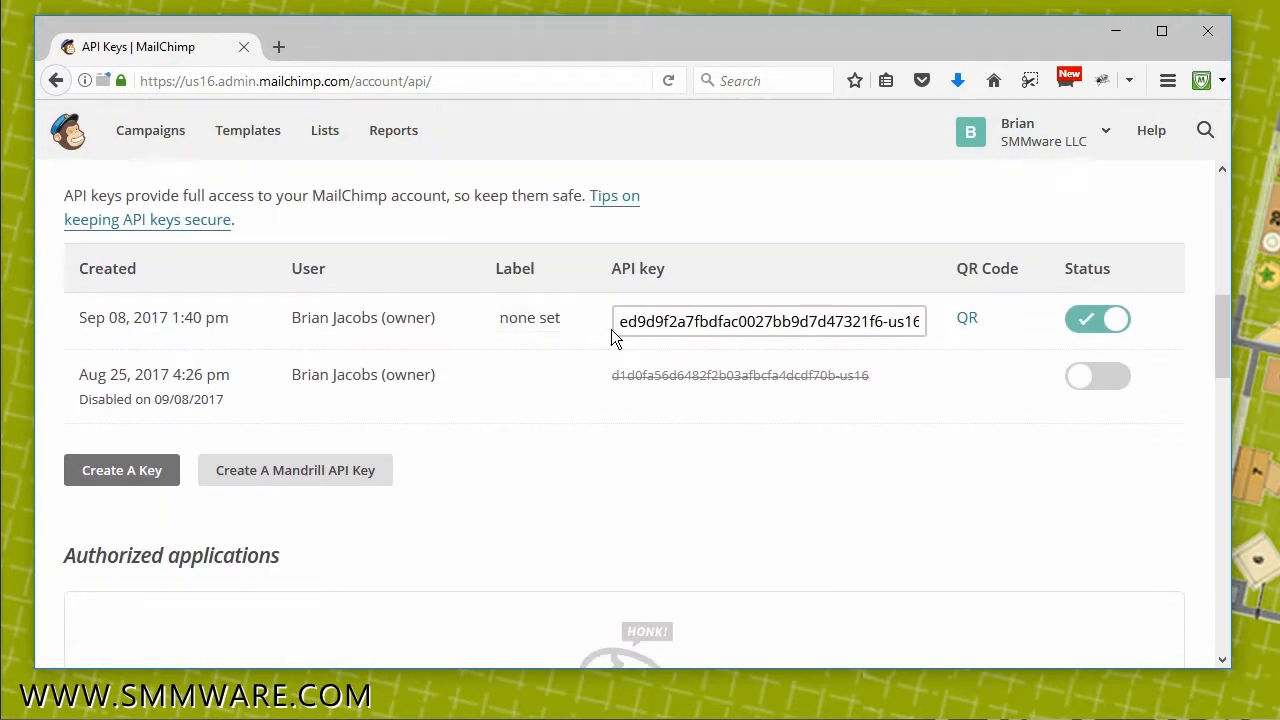
{"action": "double_click", "coordinate": [768, 320]}
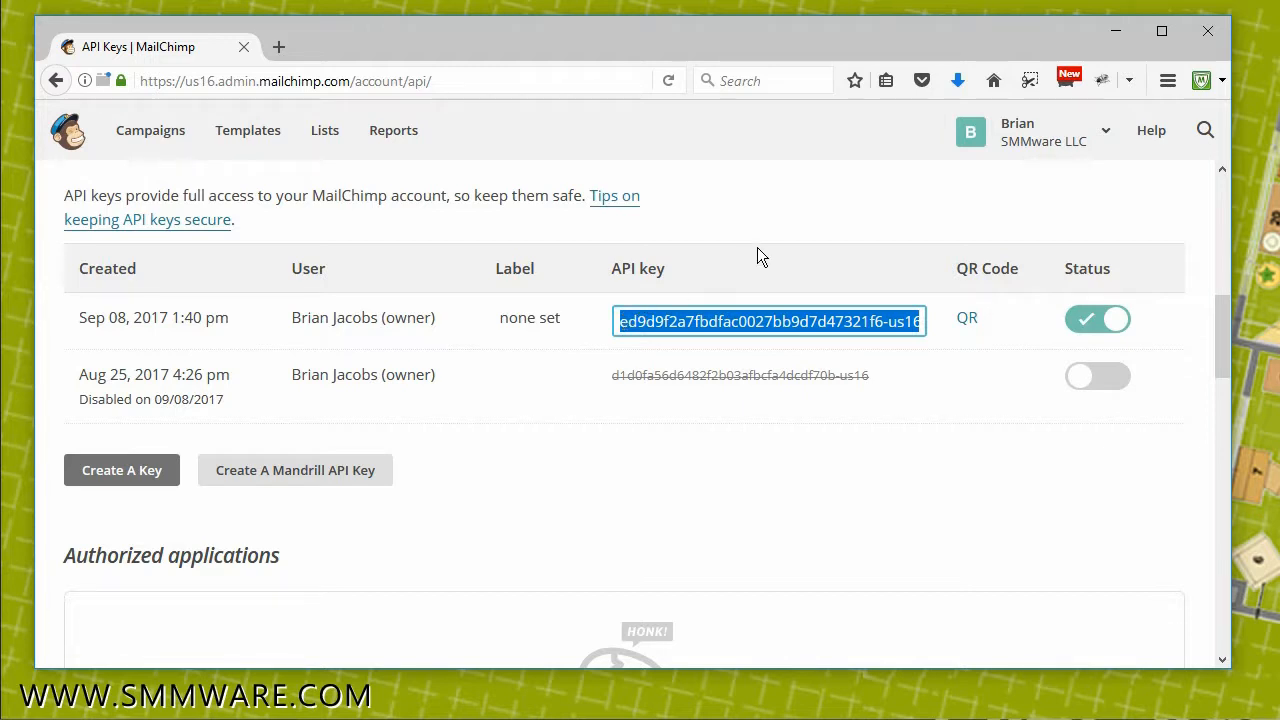
{"action": "mouse_move", "coordinate": [368, 190]}
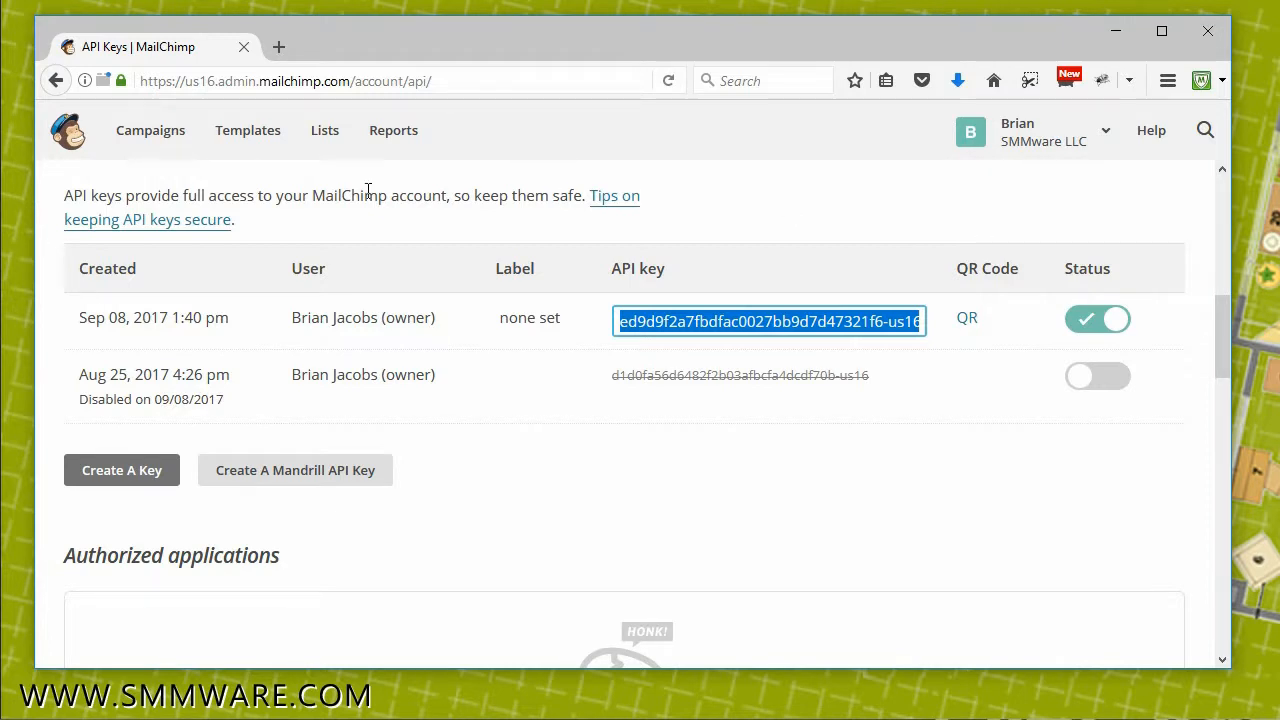
- From the Lists overview, go to Settings for the Associates - Demo list
{"action": "left_click", "coordinate": [324, 130]}
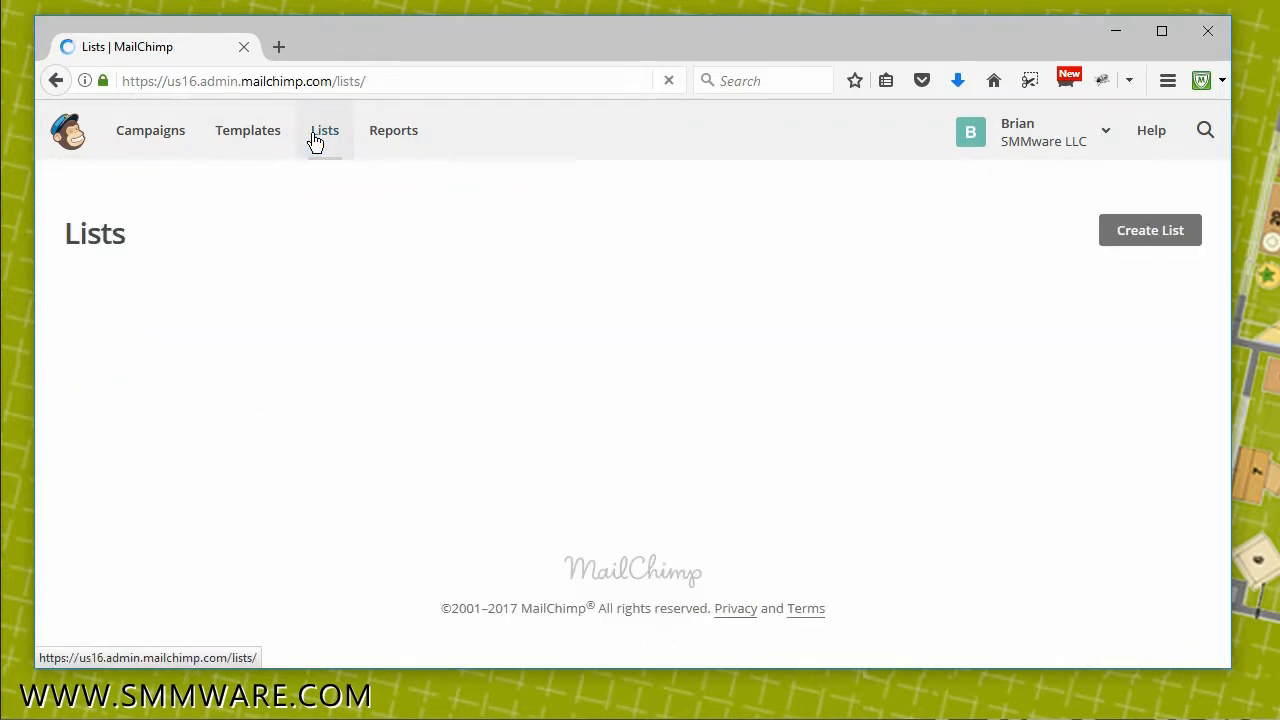
{"action": "left_click", "coordinate": [324, 130]}
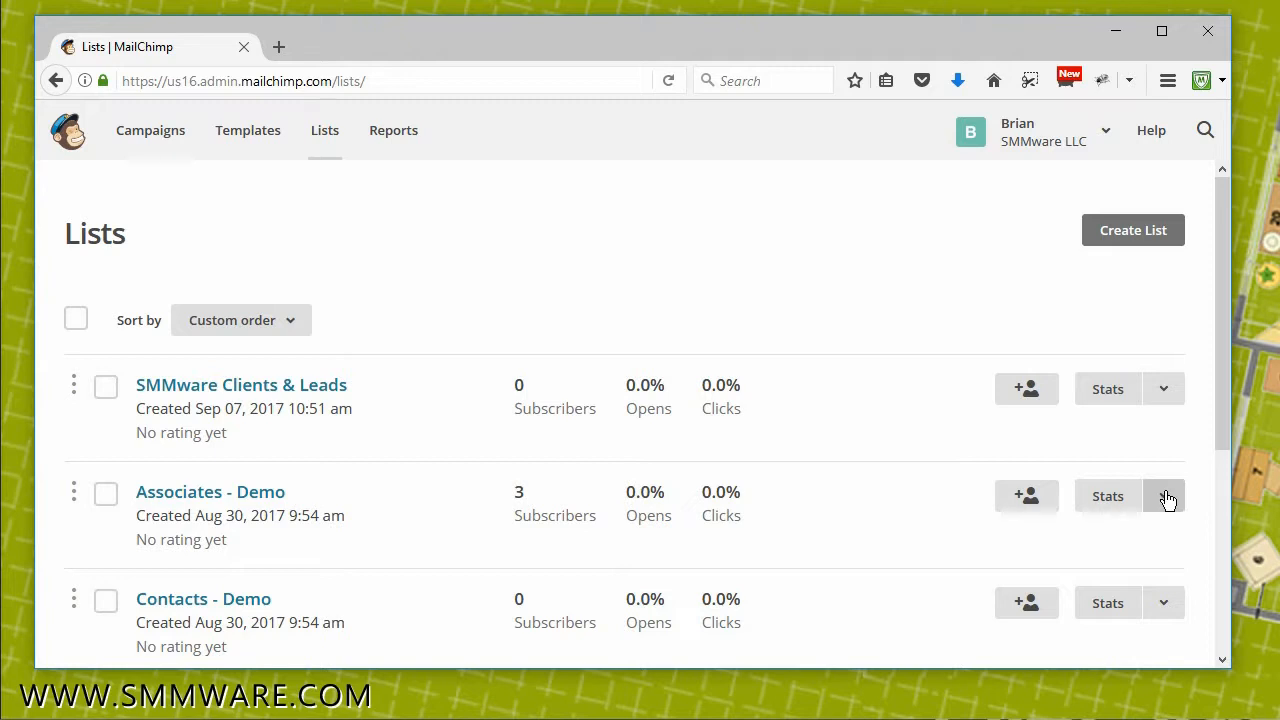
{"action": "left_click", "coordinate": [1164, 496]}
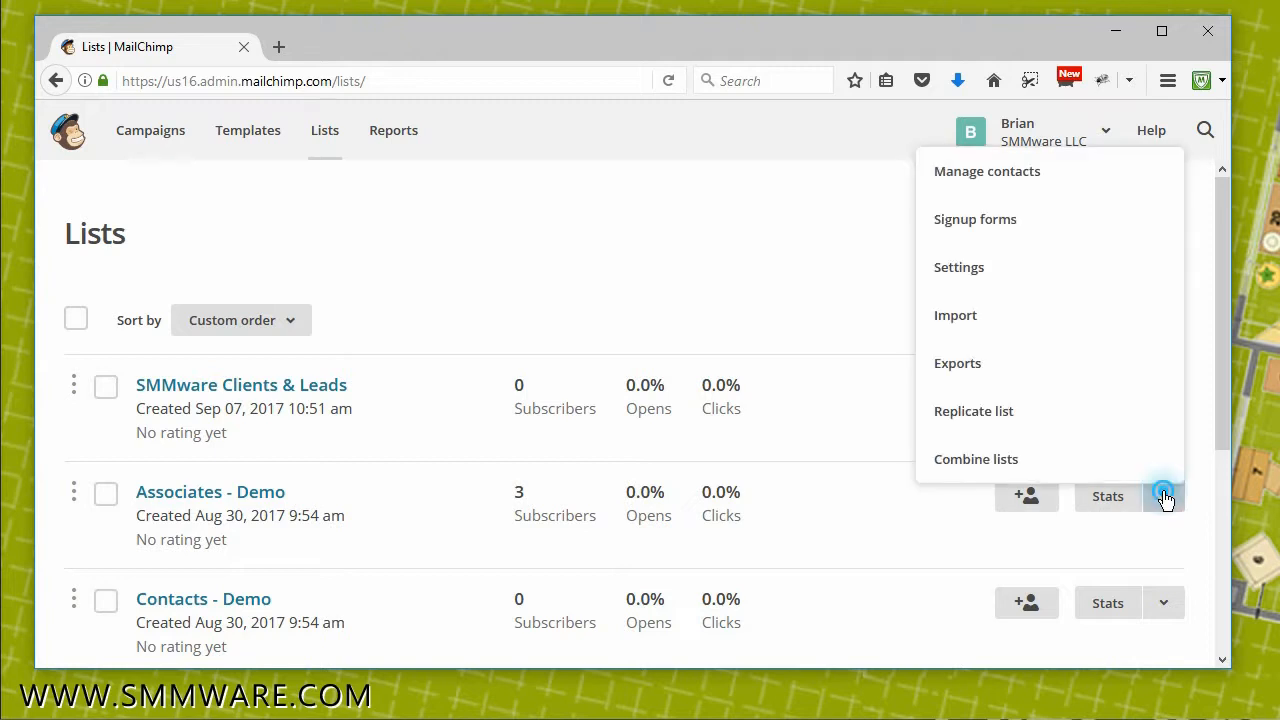
{"action": "mouse_move", "coordinate": [1016, 270]}
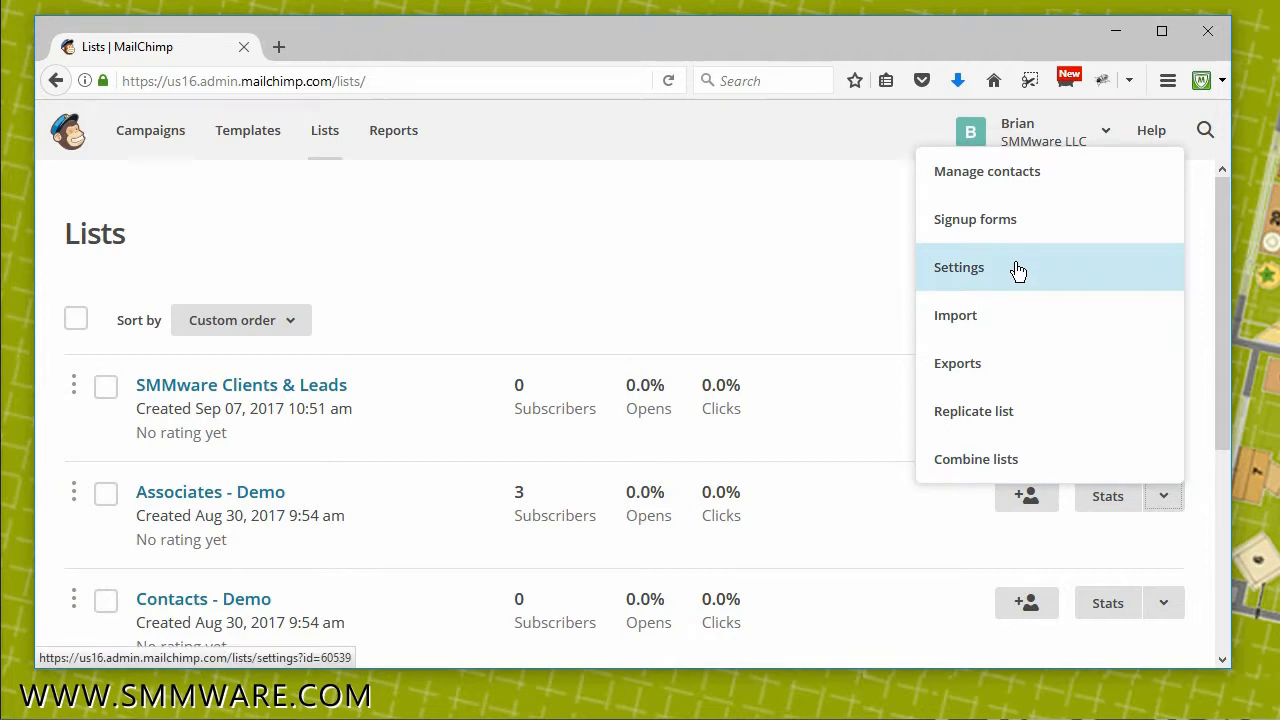
{"action": "left_click", "coordinate": [958, 268]}
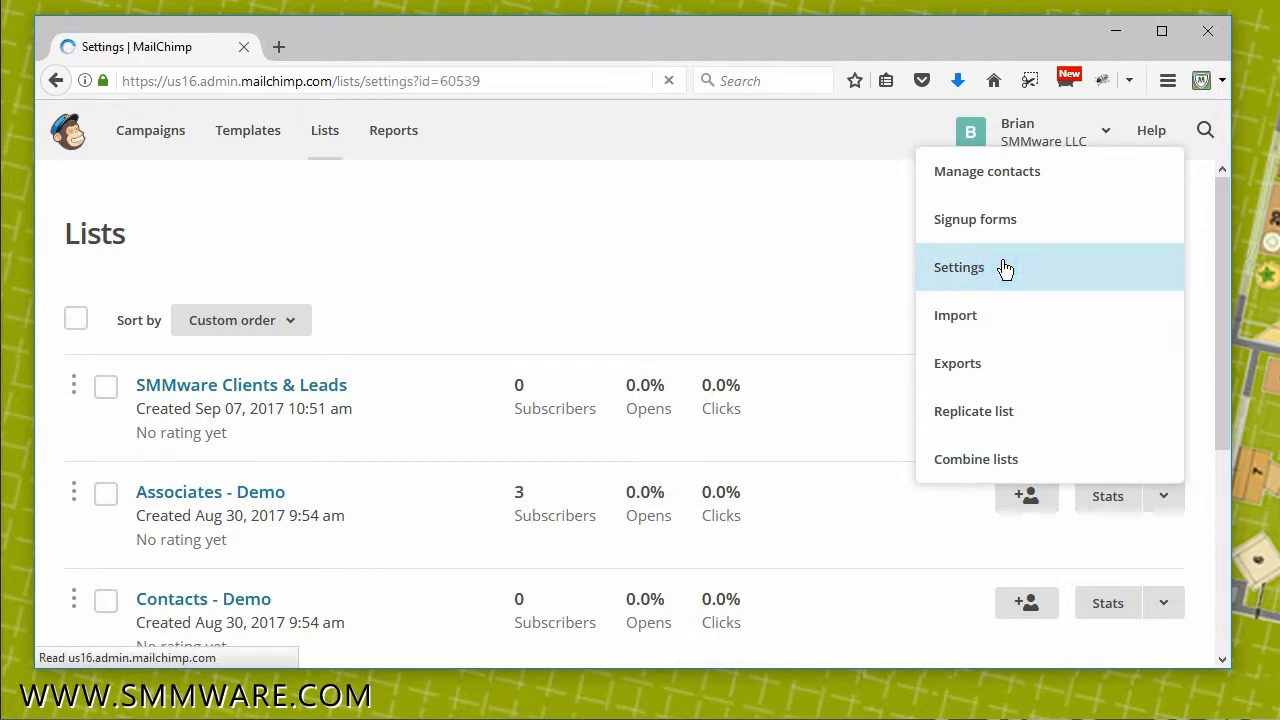
- Select the list's unique id f43a1a25c8 at the bottom of the settings page for copying
{"action": "left_click", "coordinate": [958, 268]}
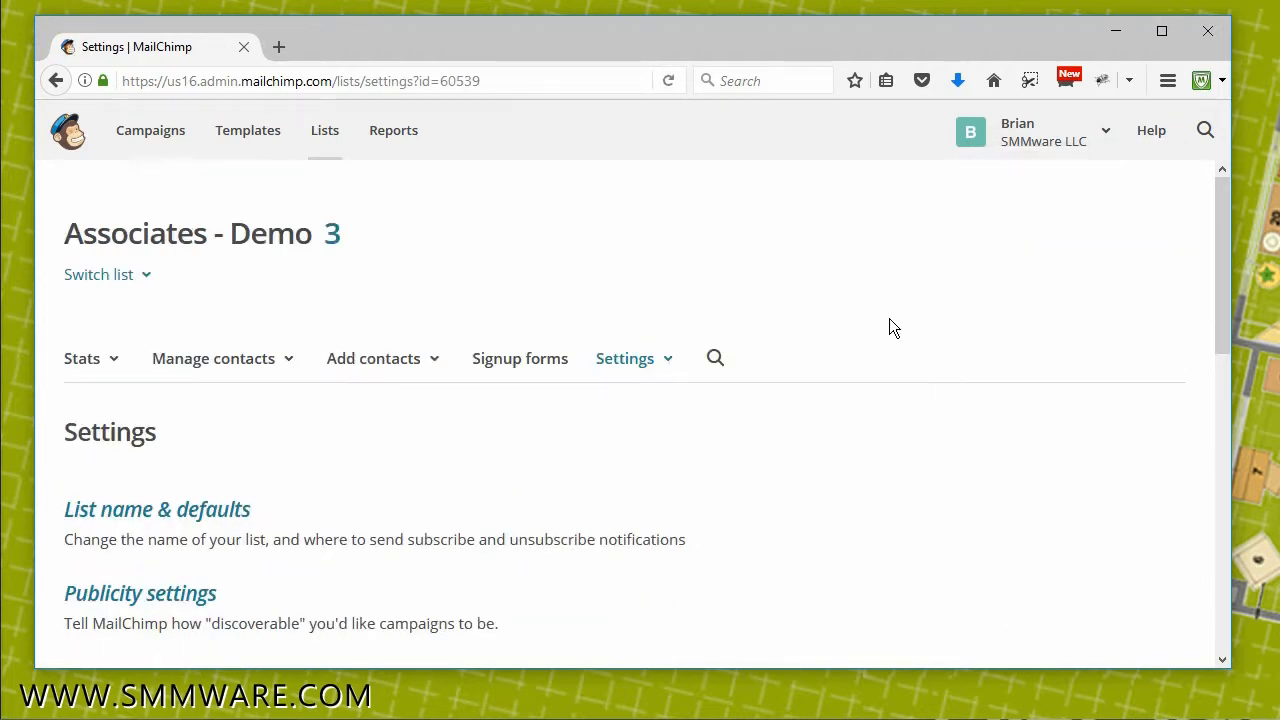
{"action": "scroll", "scroll_direction": "down", "scroll_amount": 3}
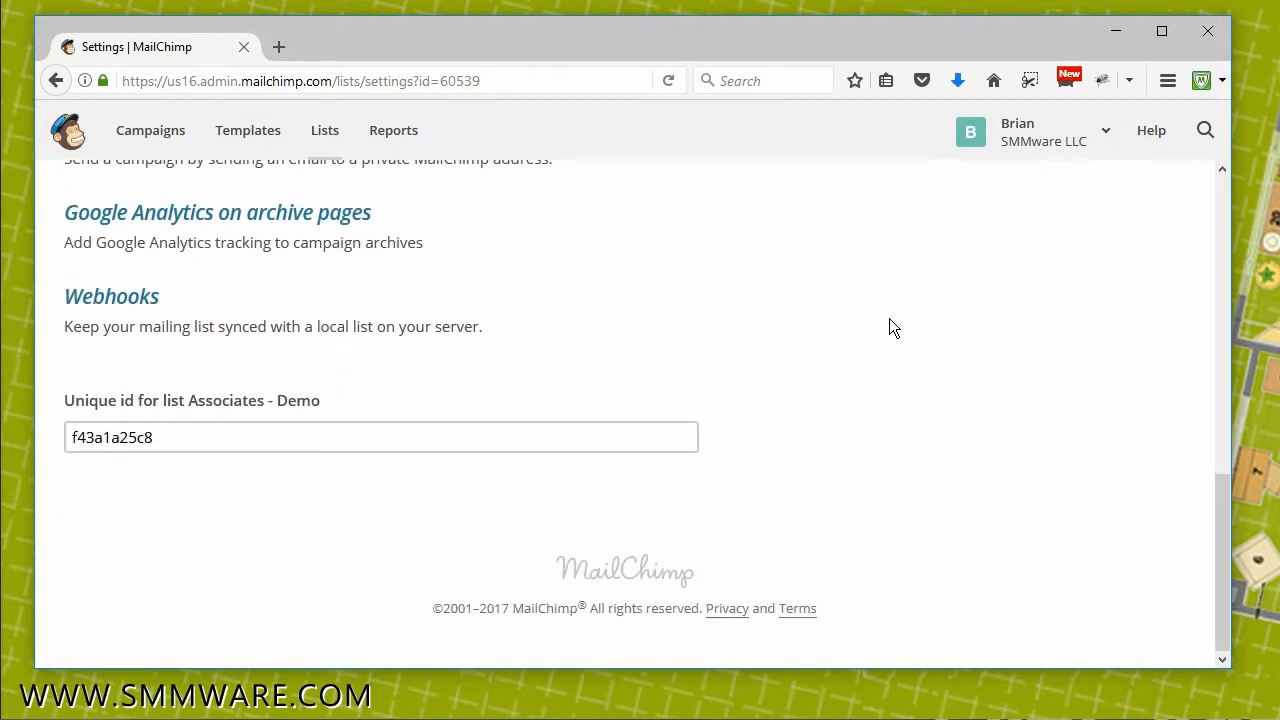
{"action": "left_click", "coordinate": [186, 436]}
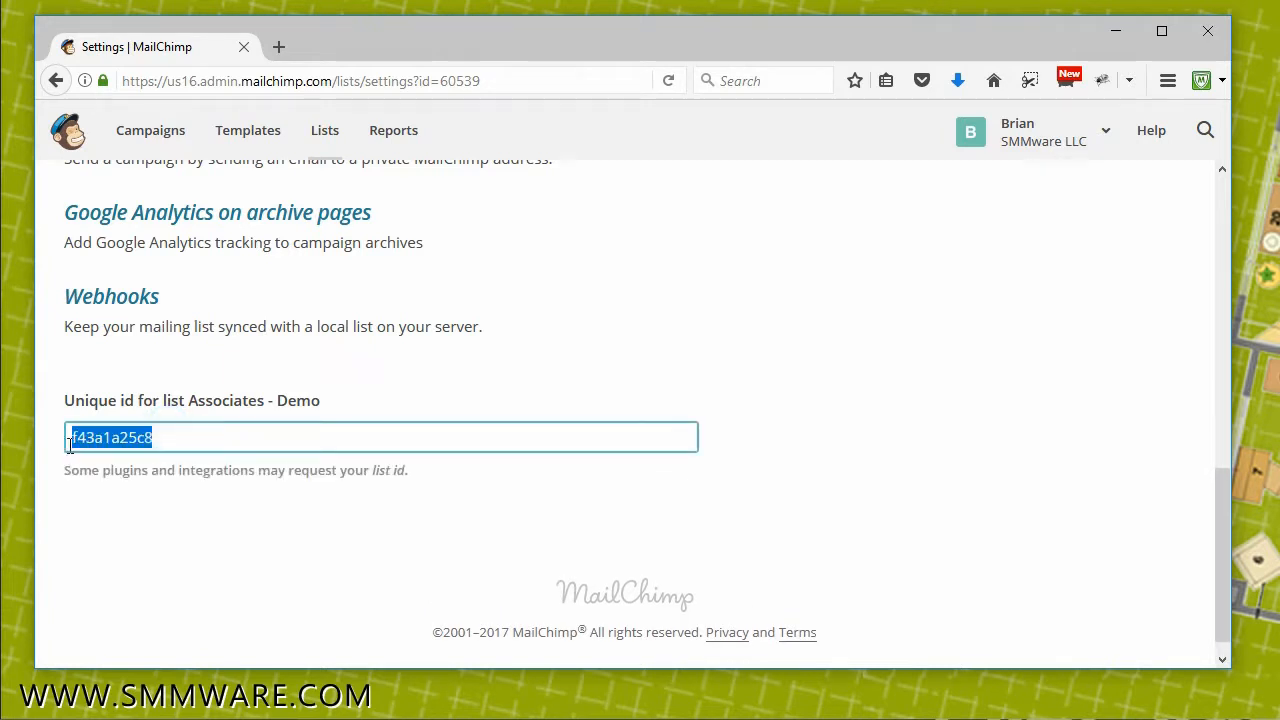
{"action": "mouse_move", "coordinate": [250, 514]}
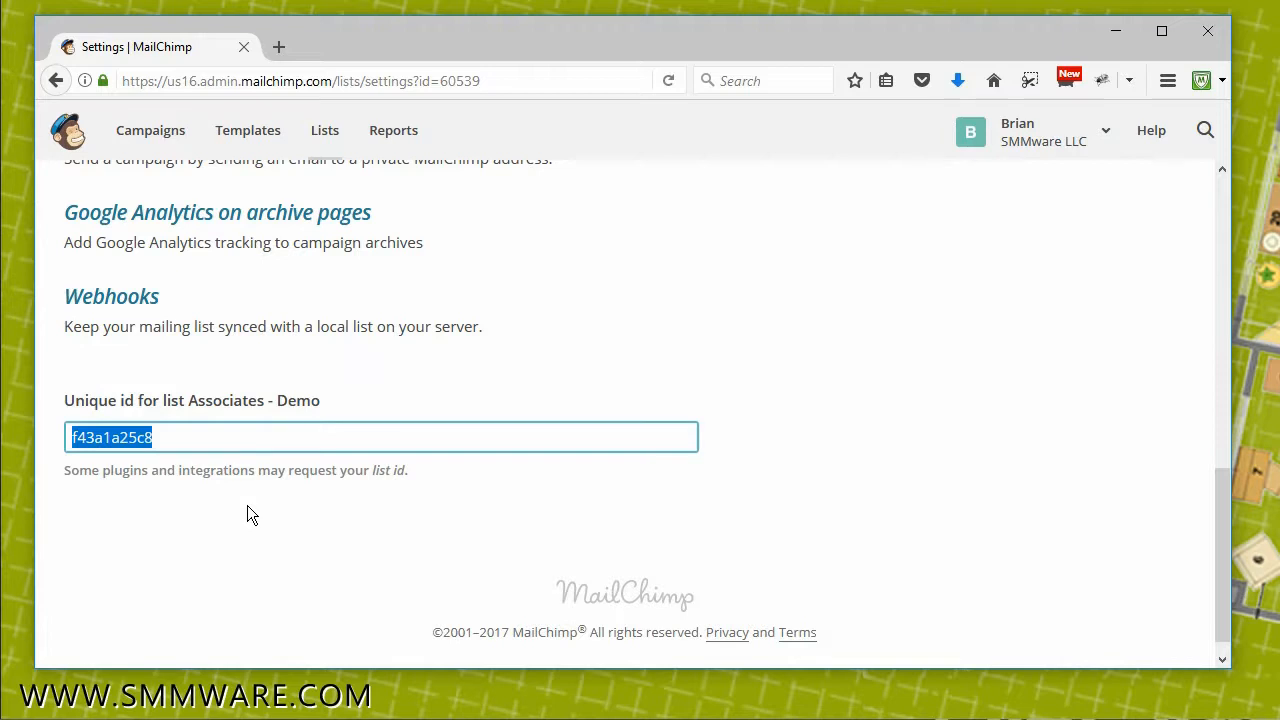